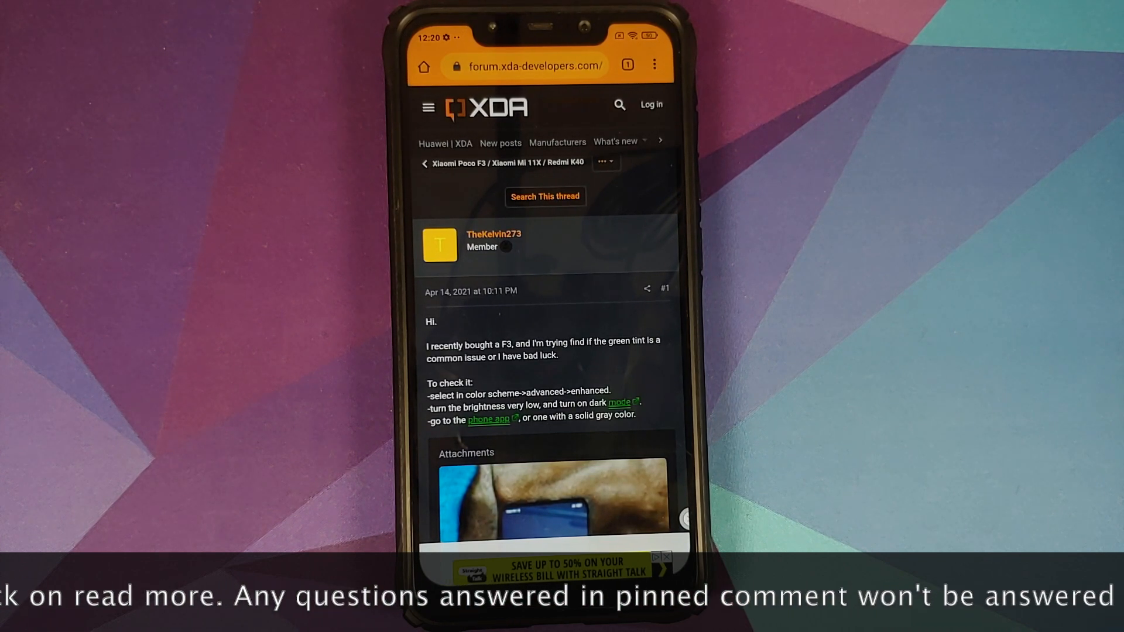
pyautogui.scroll(-3)
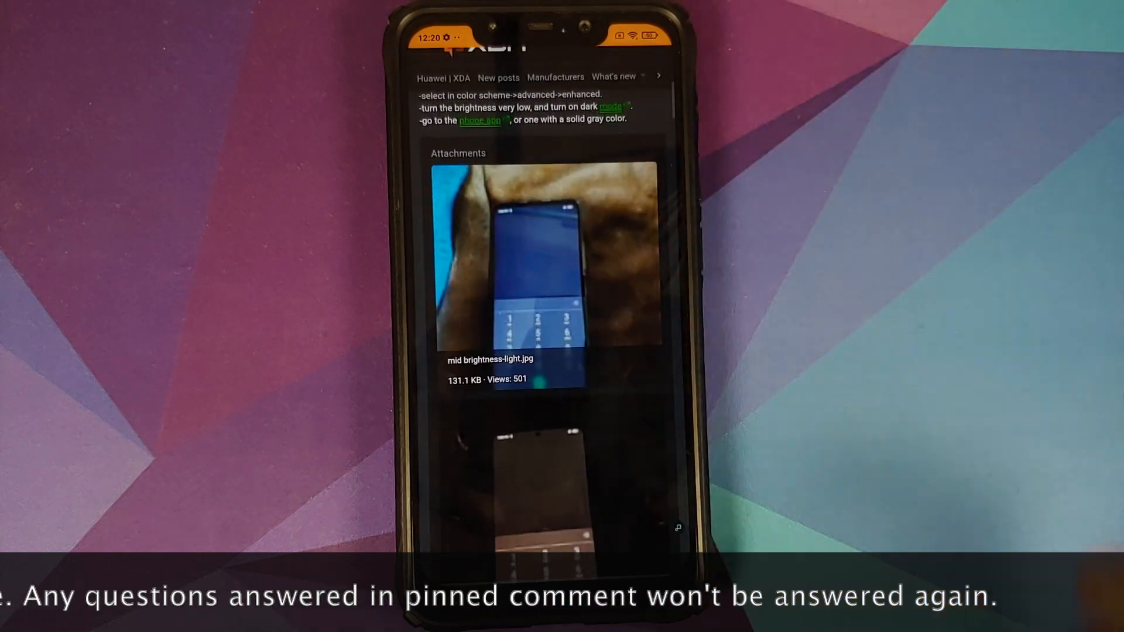